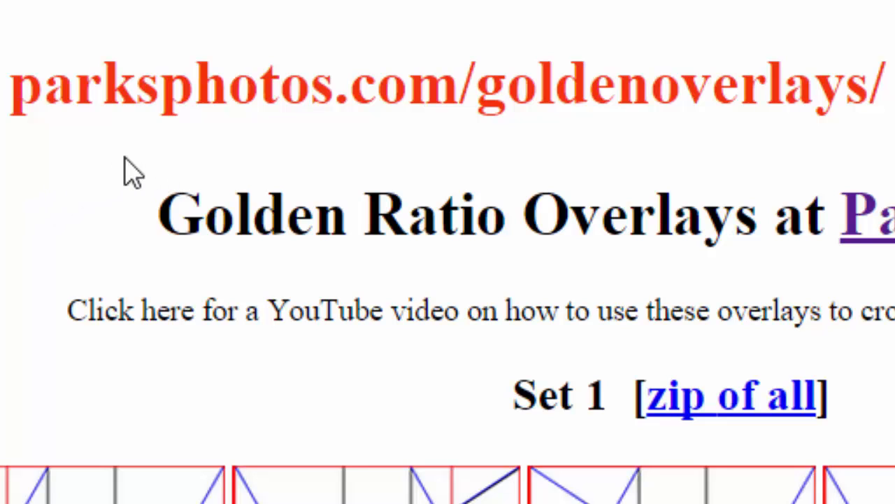
pyautogui.moveTo(375, 164)
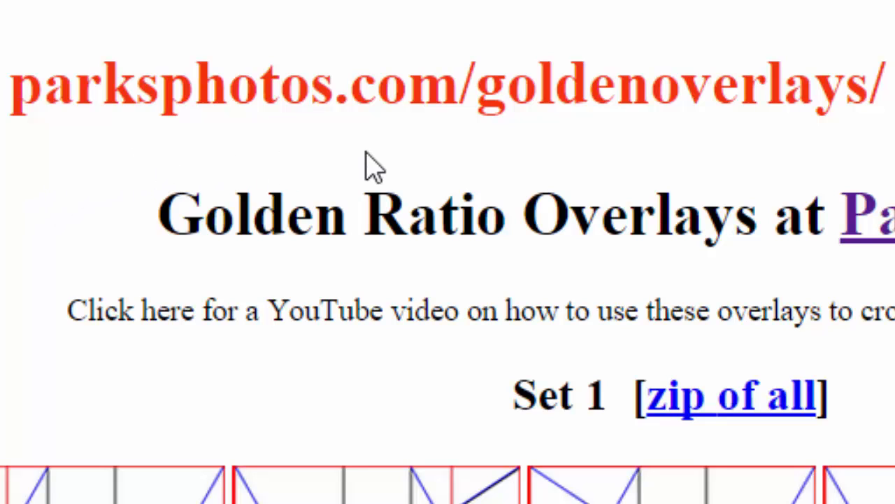
pyautogui.moveTo(529, 189)
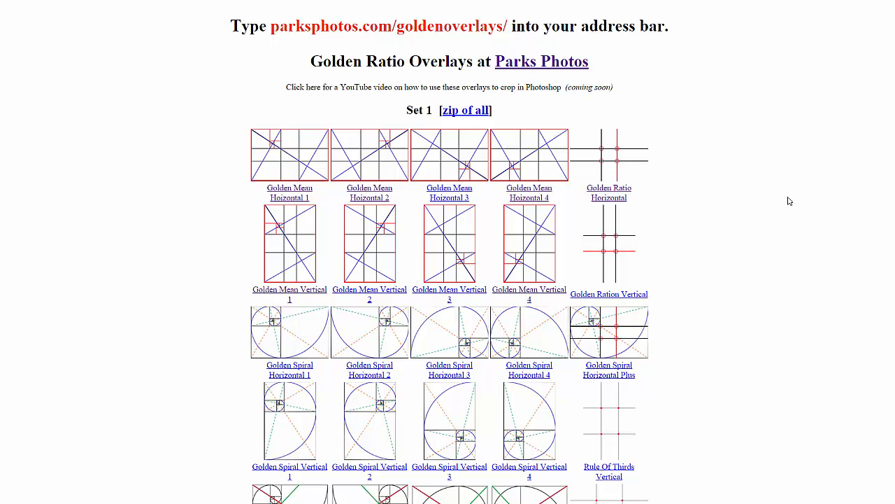
# Step: Open 20100603_0060blurbac.jpg from the 4DownloadVideo folder
pyautogui.scroll(-3)
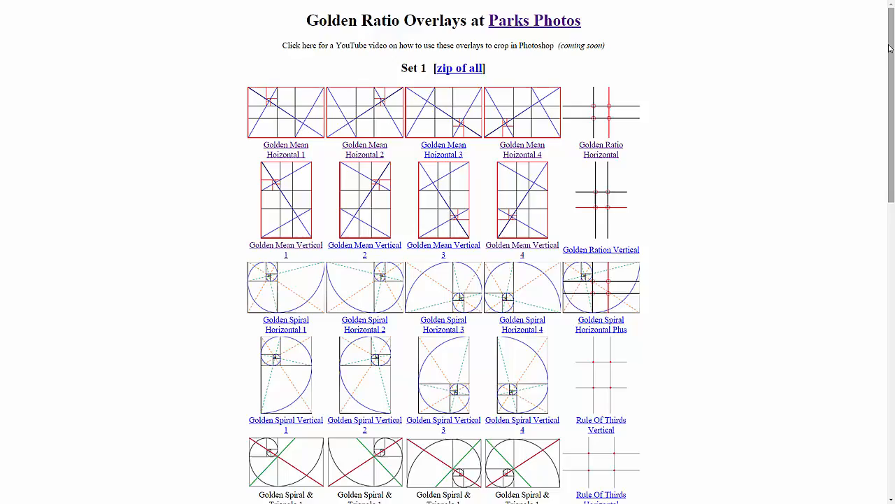
pyautogui.scroll(-3)
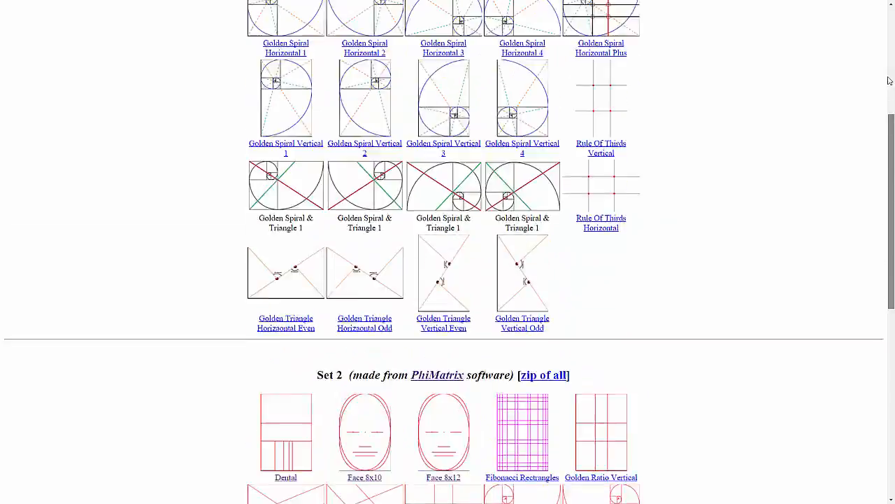
pyautogui.scroll(3)
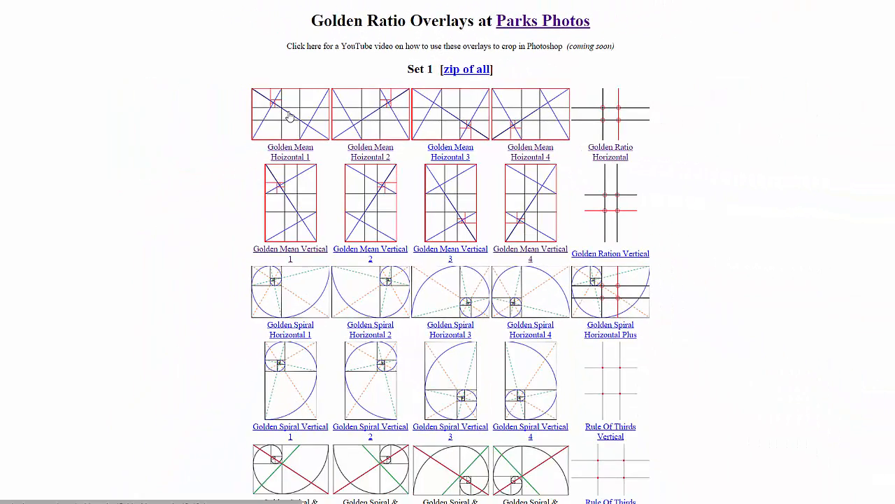
pyautogui.scroll(-3)
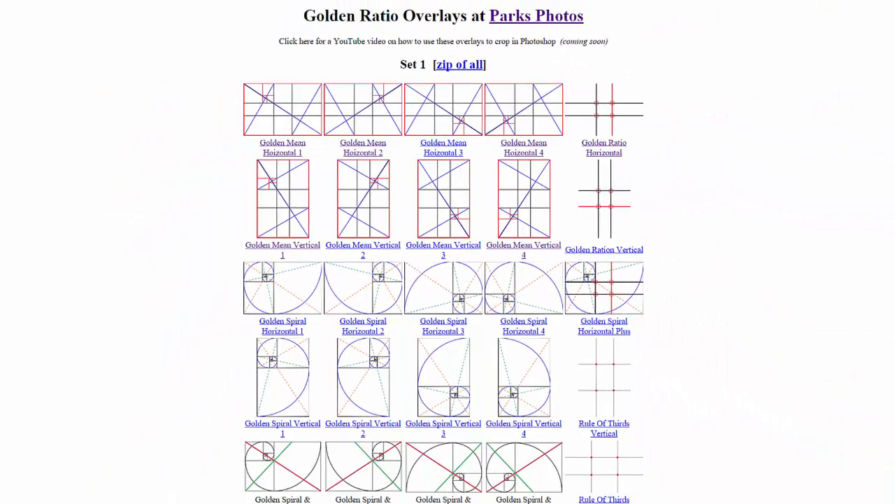
pyautogui.scroll(-3)
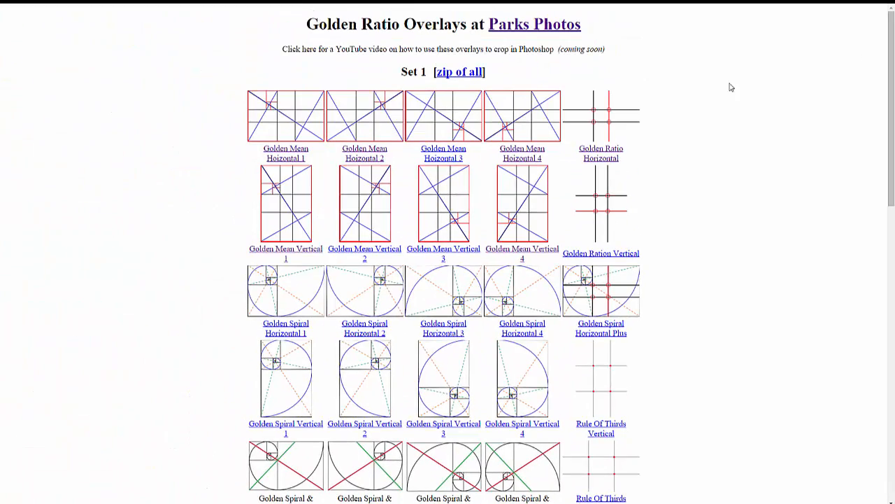
pyautogui.moveTo(713, 169)
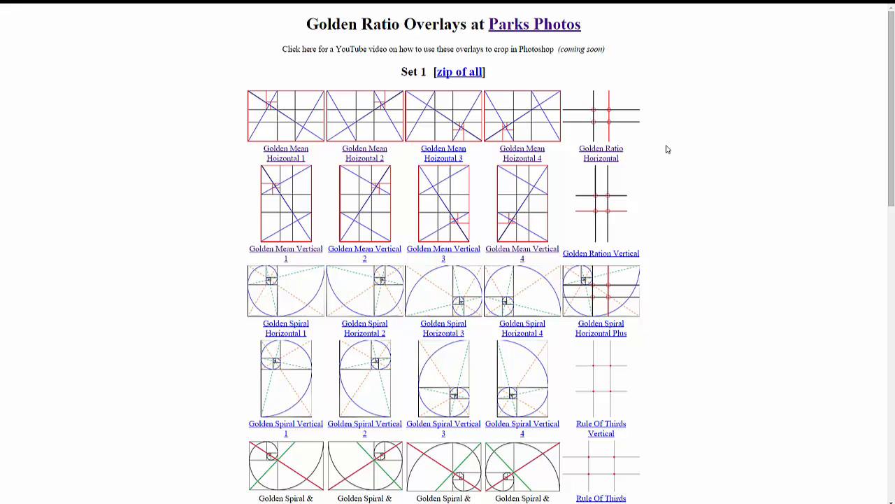
pyautogui.moveTo(458, 75)
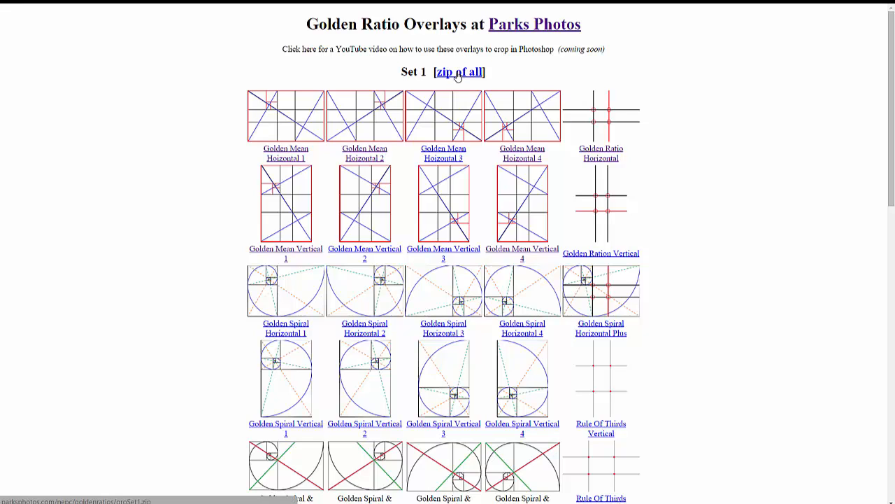
pyautogui.moveTo(756, 109)
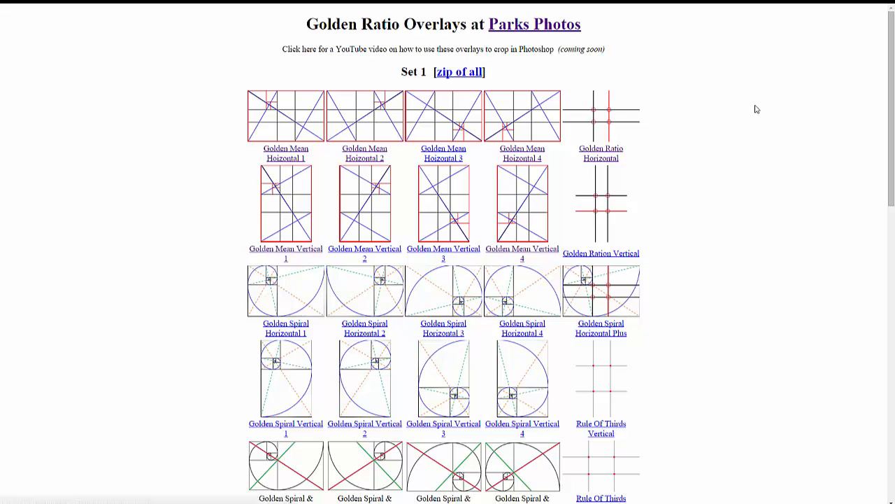
pyautogui.moveTo(739, 170)
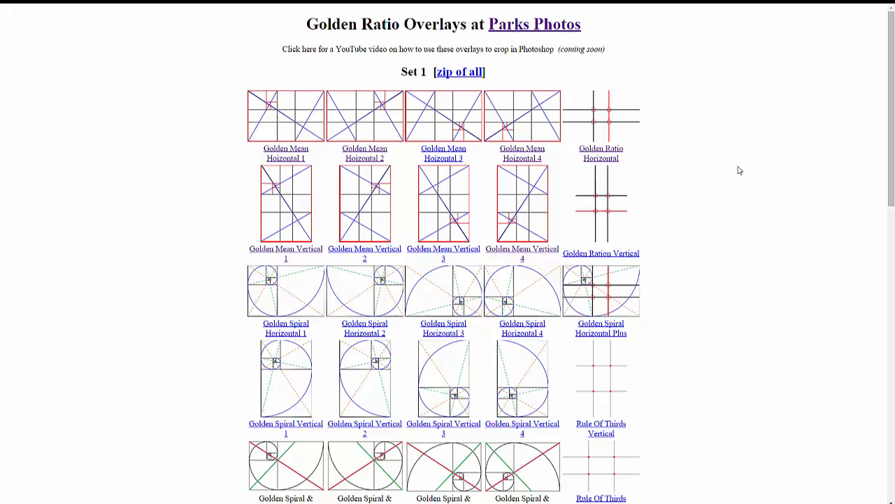
pyautogui.scroll(-3)
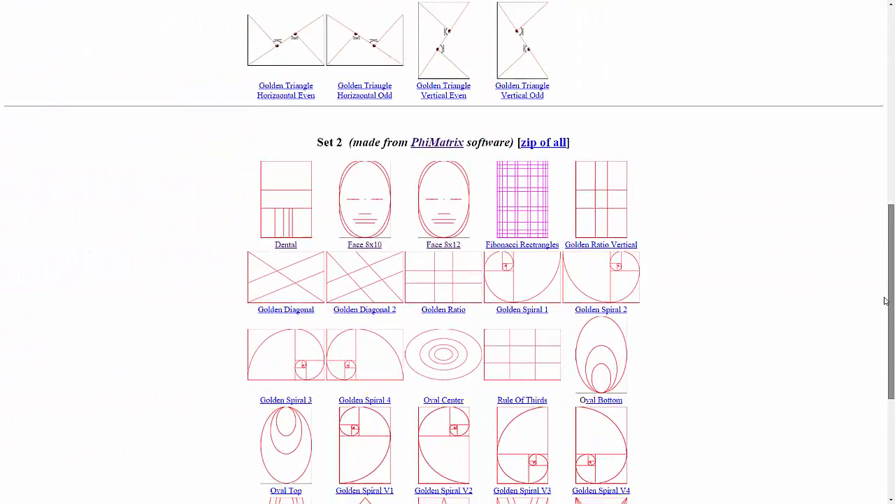
pyautogui.scroll(-3)
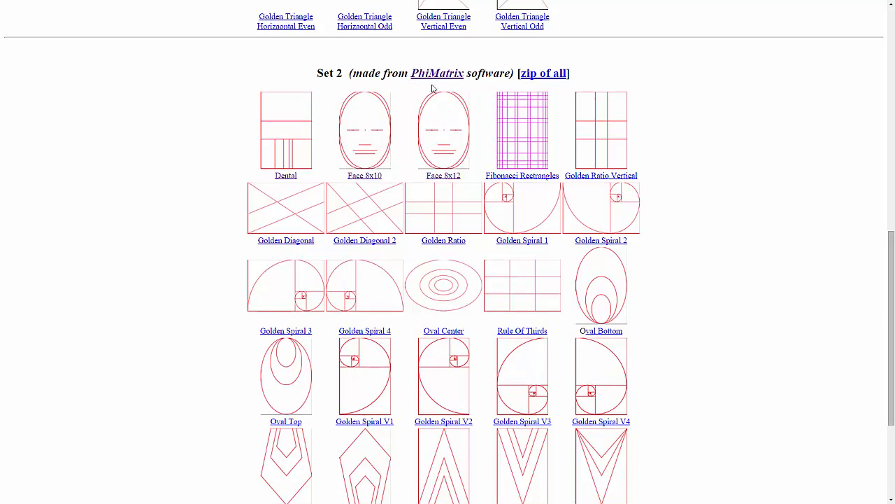
pyautogui.moveTo(396, 160)
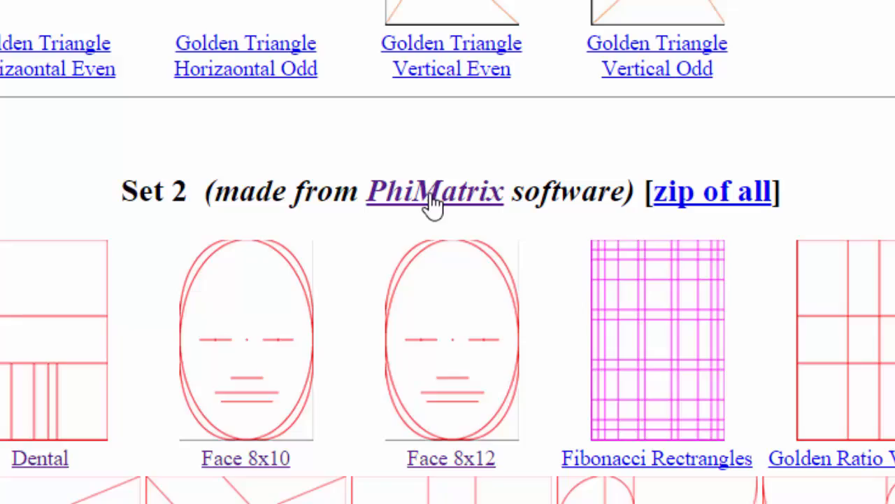
pyautogui.scroll(-3)
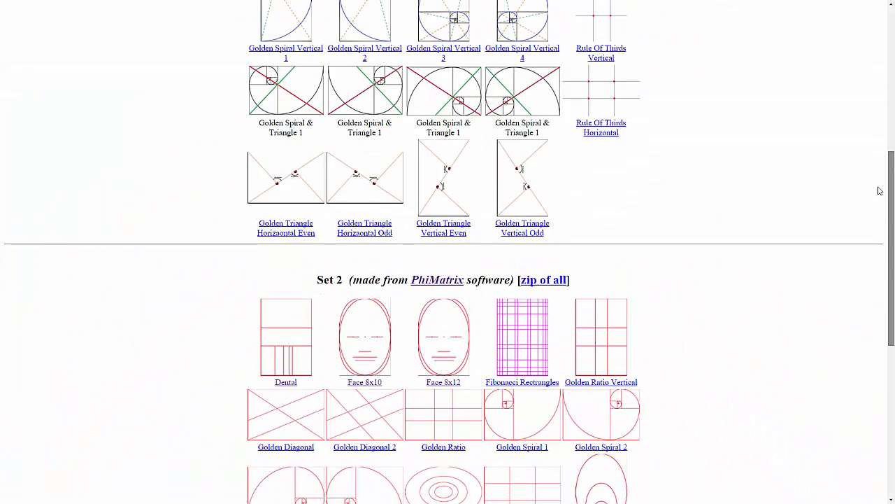
pyautogui.scroll(-3)
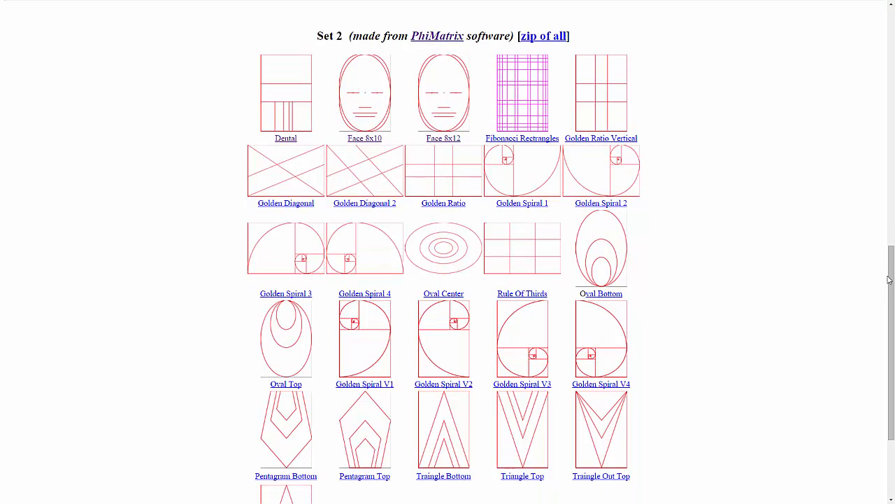
pyautogui.moveTo(436, 41)
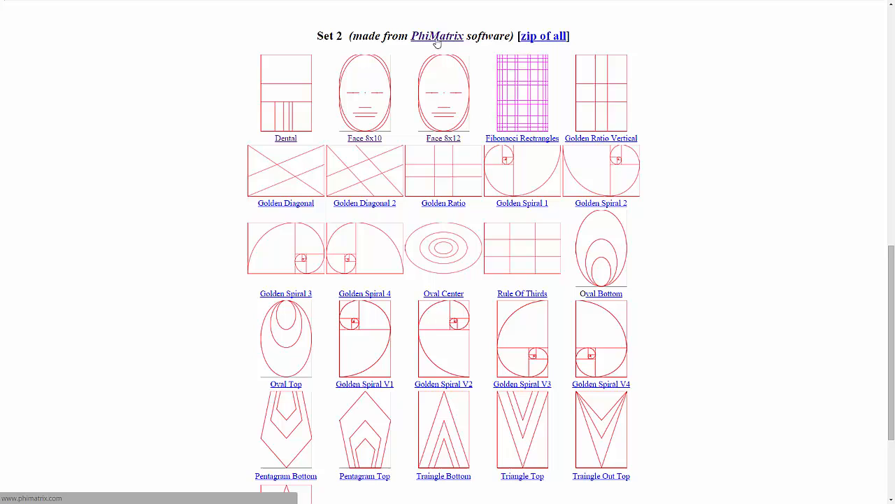
pyautogui.moveTo(345, 349)
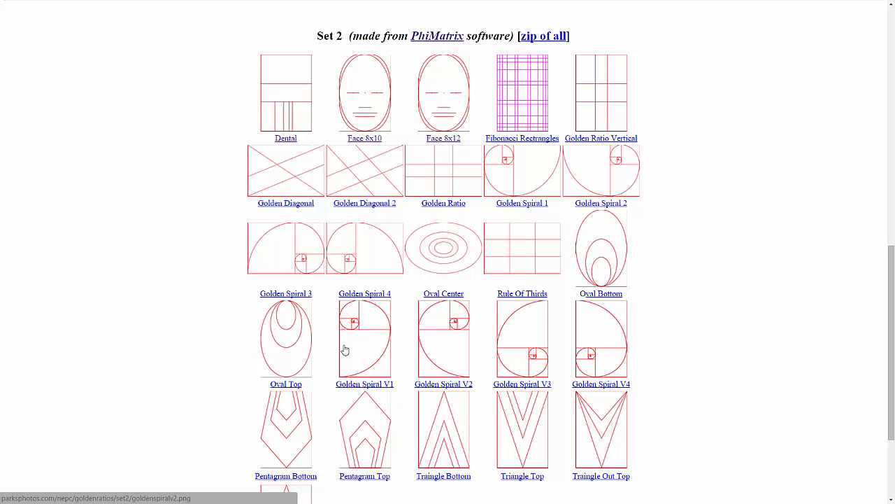
pyautogui.moveTo(670, 277)
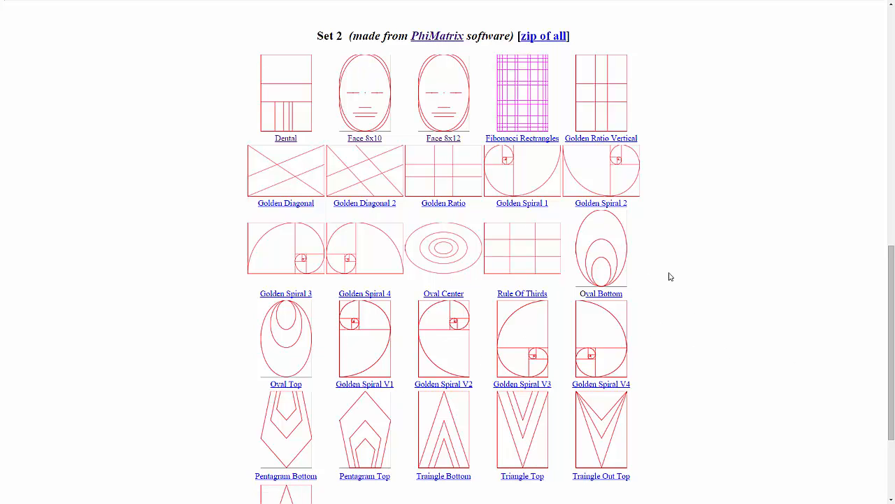
pyautogui.moveTo(717, 281)
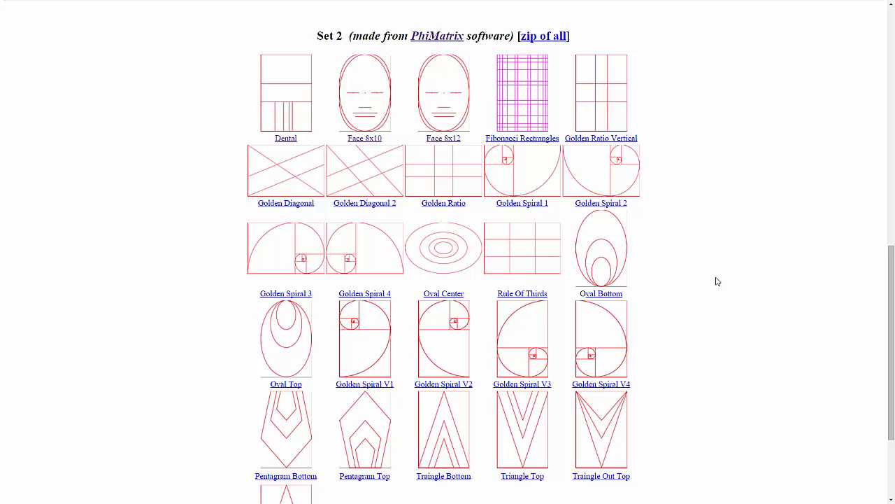
pyautogui.moveTo(417, 103)
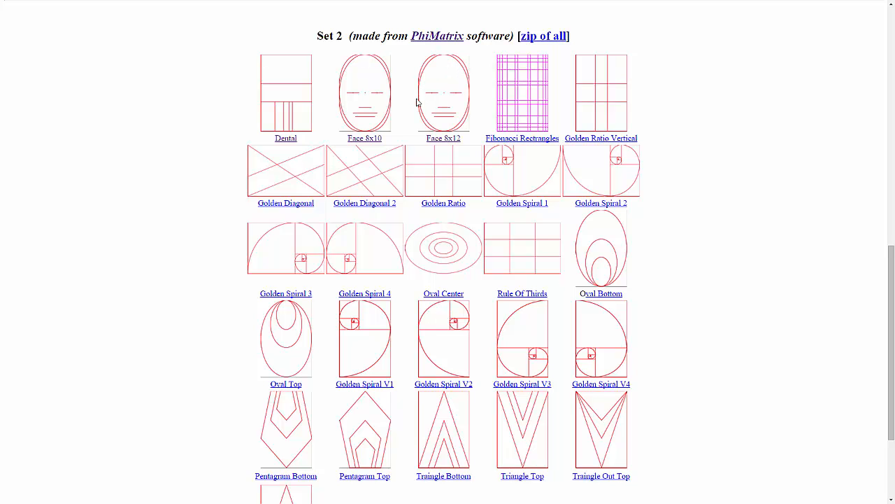
pyautogui.moveTo(815, 192)
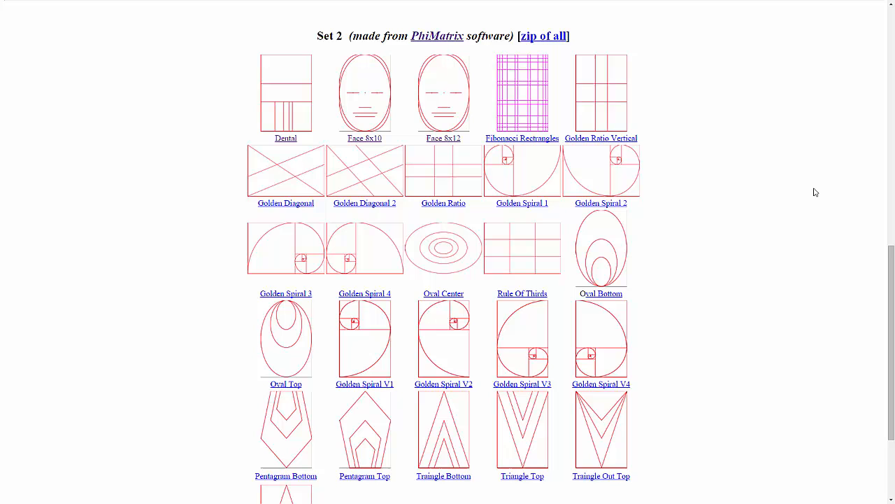
pyautogui.scroll(3)
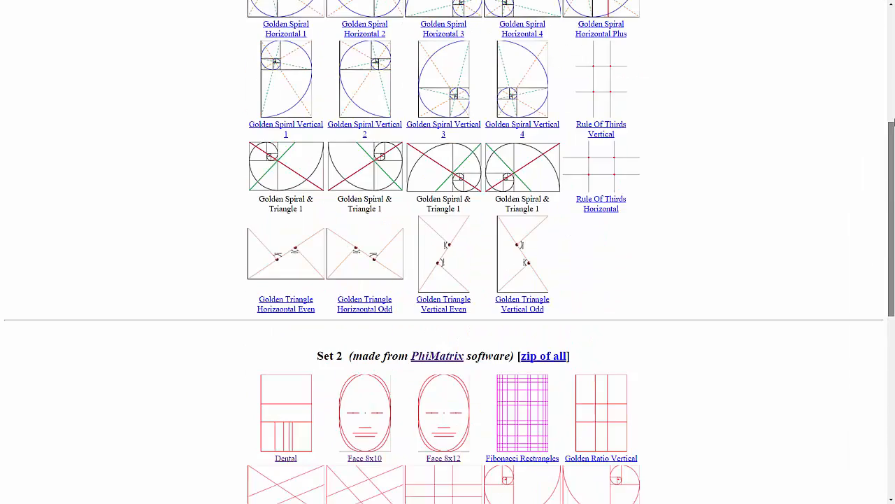
pyautogui.scroll(3)
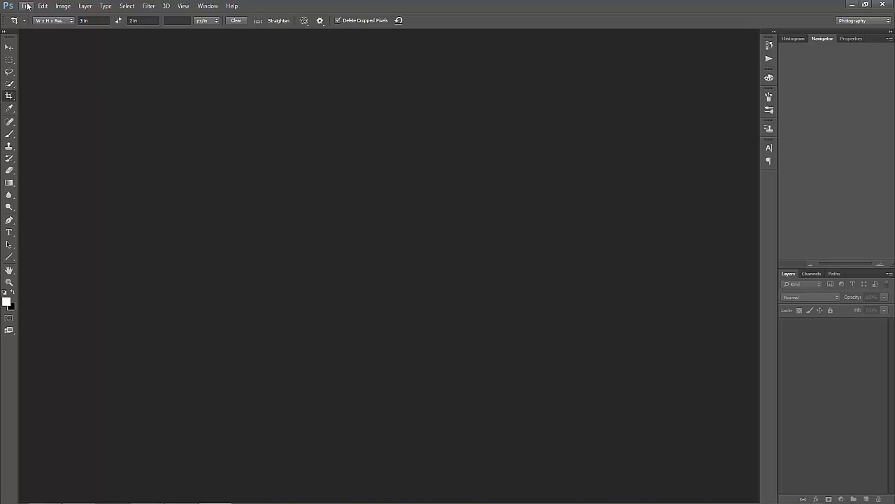
pyautogui.click(26, 6)
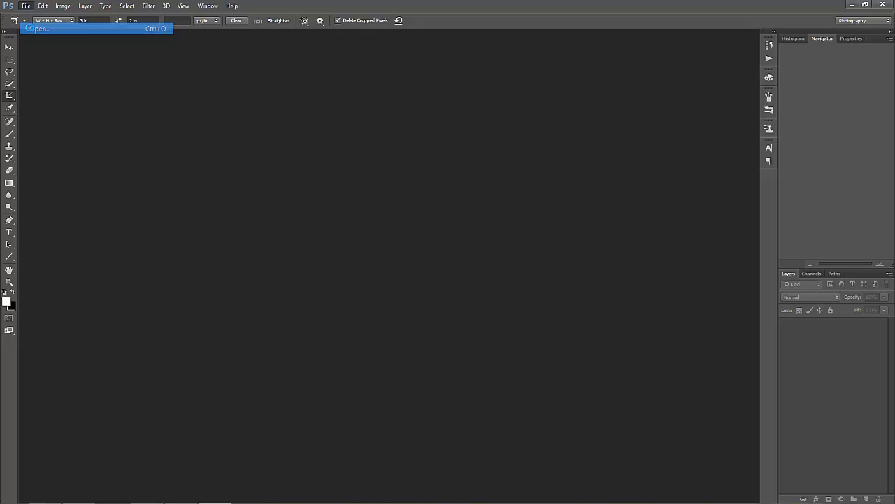
pyautogui.click(41, 29)
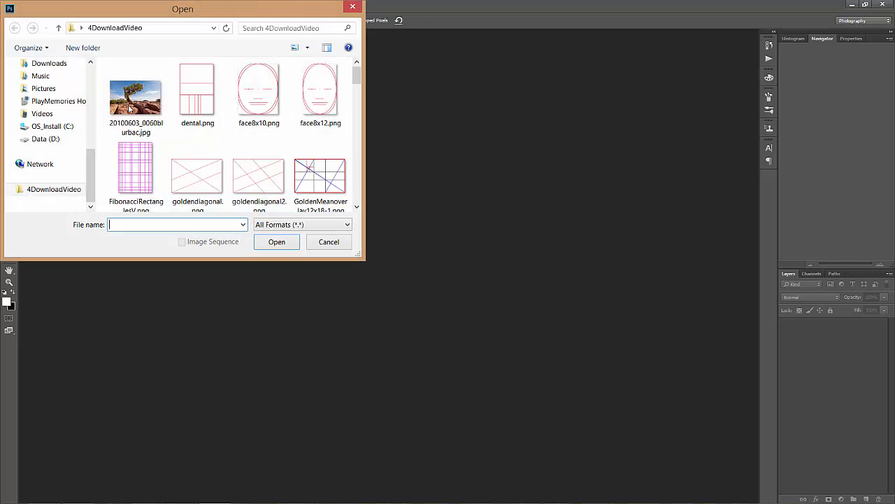
pyautogui.click(329, 241)
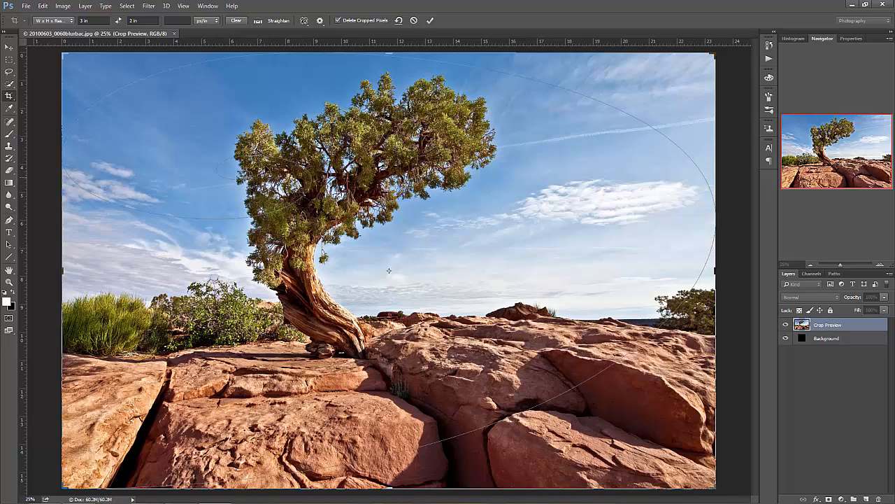
pyautogui.moveTo(294, 12)
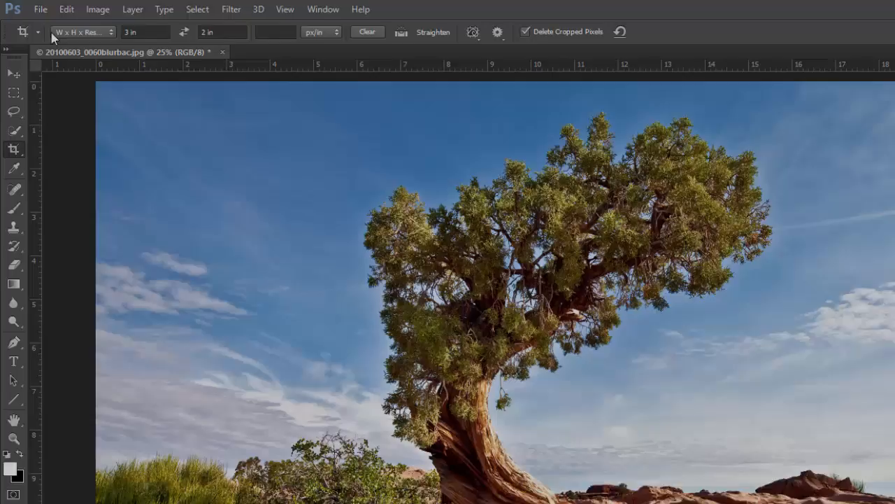
# Step: Place ruleofthirdsoverlay12x18.png as an embedded layer over the tree photo
pyautogui.click(40, 9)
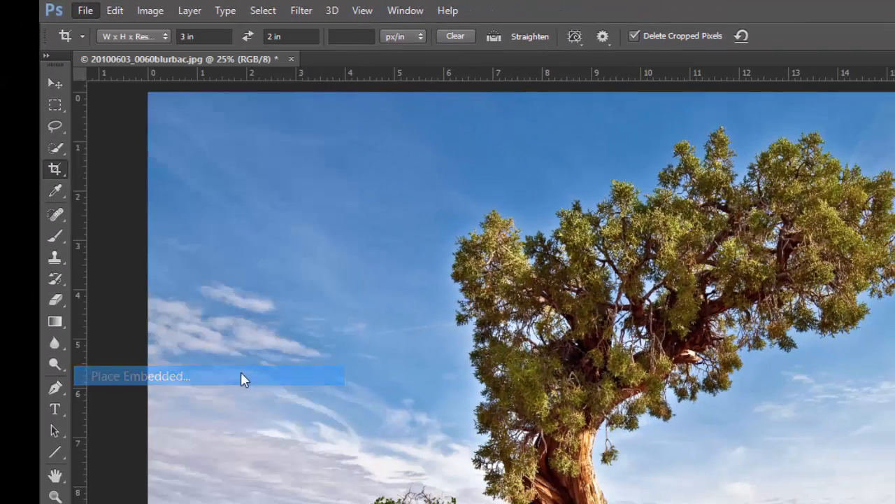
pyautogui.click(140, 375)
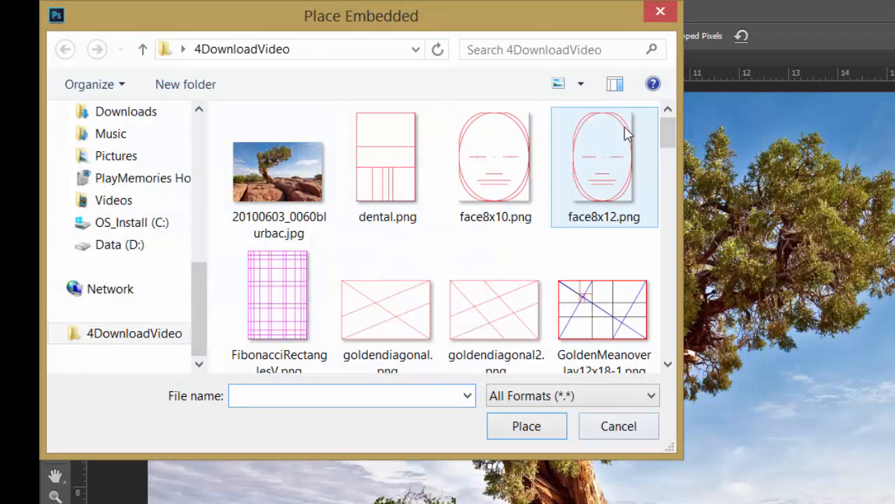
pyautogui.scroll(-3)
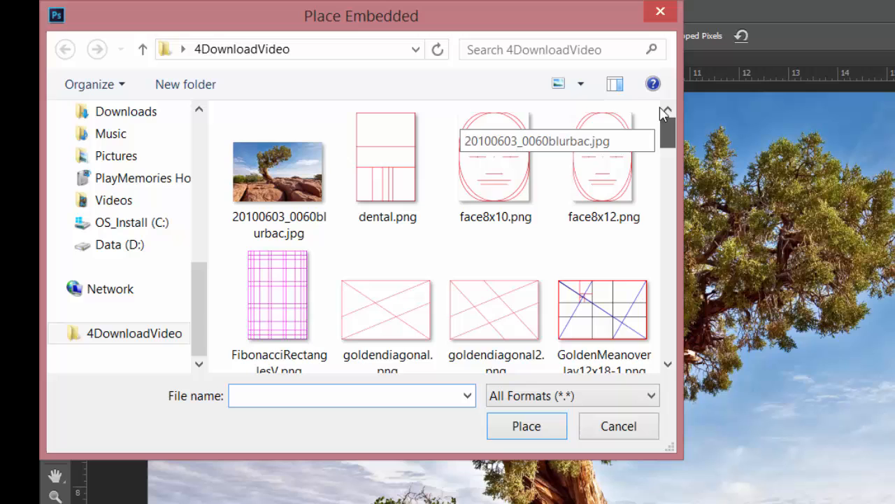
pyautogui.scroll(-3)
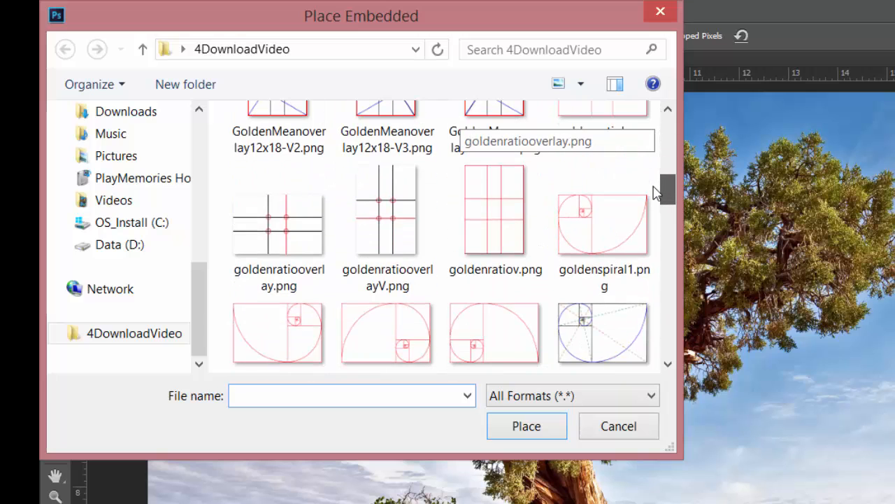
pyautogui.click(603, 224)
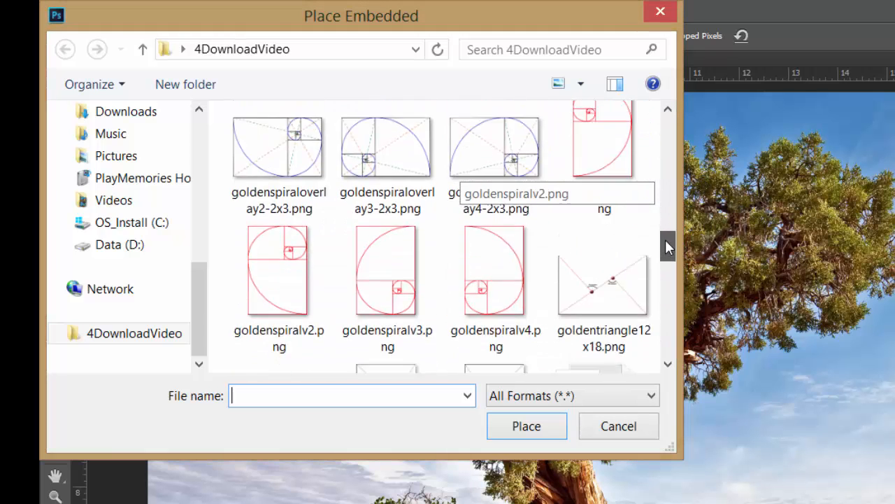
pyautogui.scroll(-3)
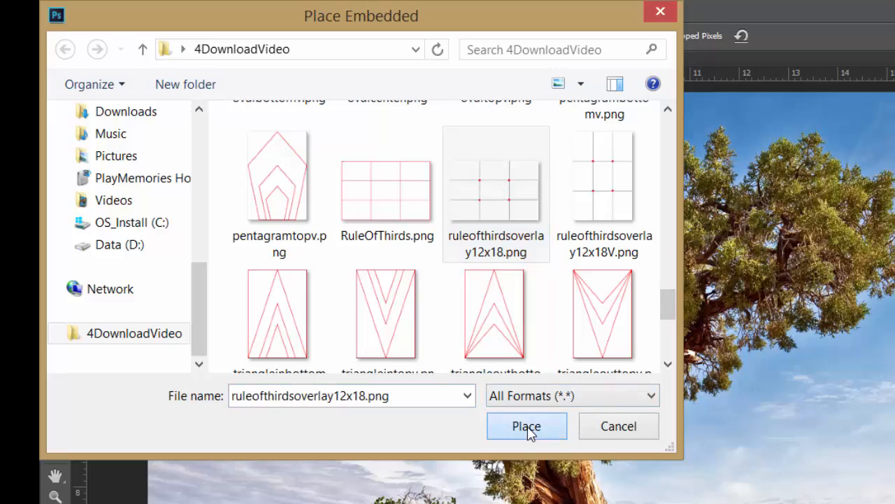
pyautogui.click(527, 426)
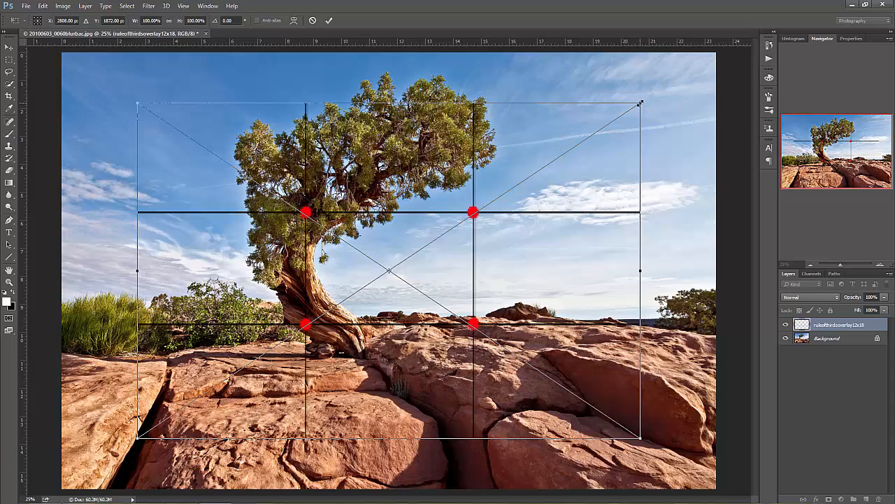
pyautogui.moveTo(706, 131)
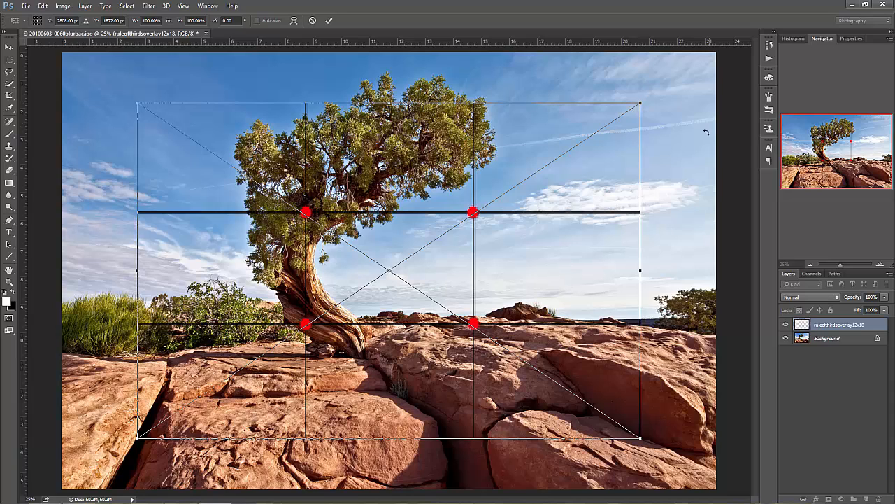
pyautogui.moveTo(420, 162)
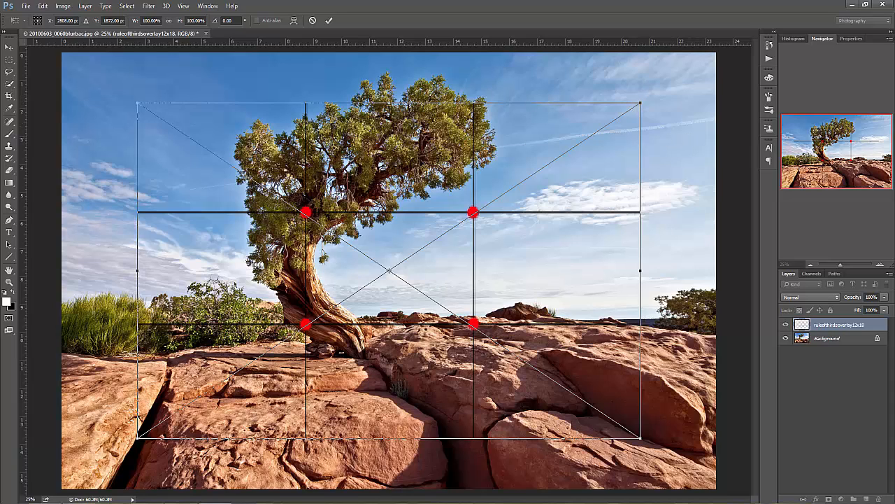
pyautogui.moveTo(606, 133)
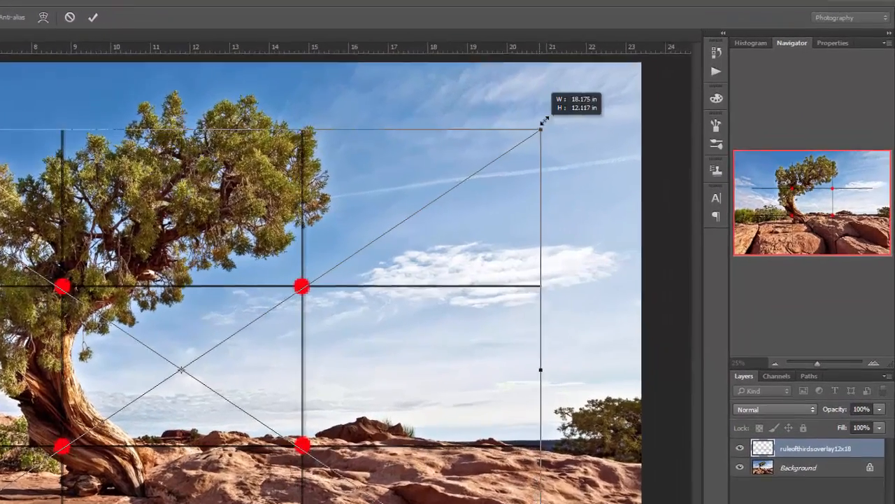
# Step: Scale the rule-of-thirds overlay out to the photo's edges and commit the transform
pyautogui.moveTo(543, 122); pyautogui.dragTo(621, 70)
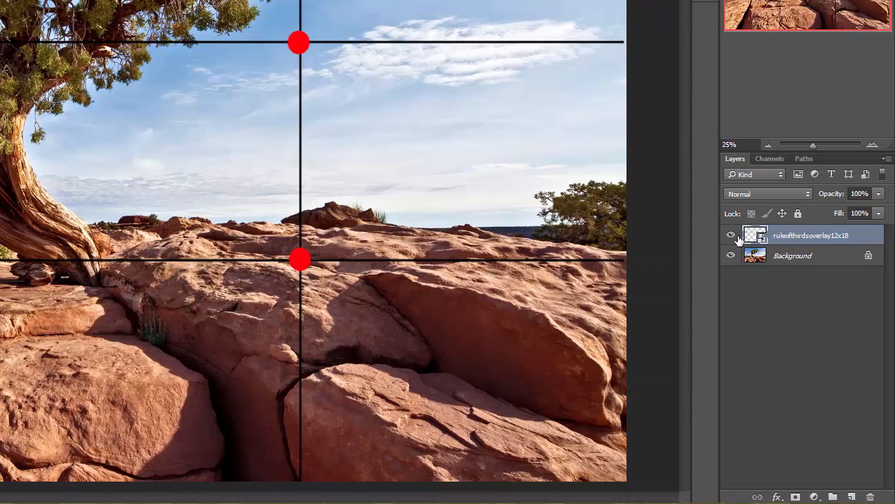
pyautogui.click(730, 236)
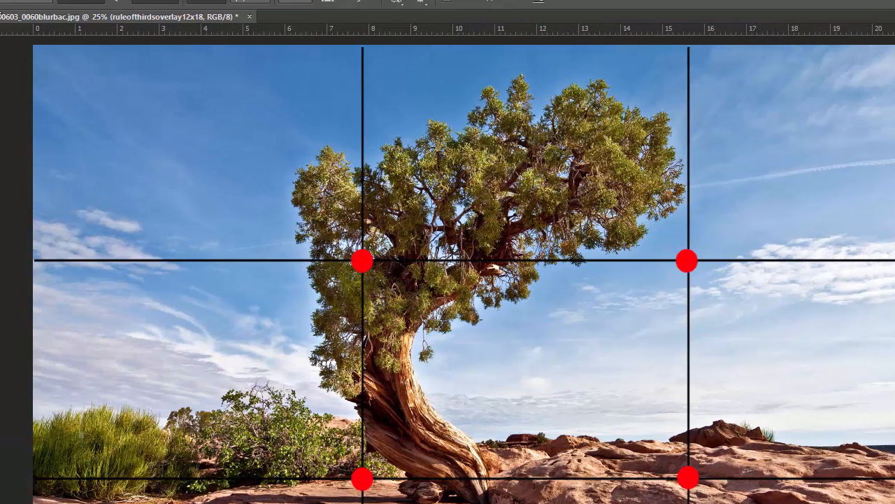
# Step: Embed the golden ratio overlay PNG and drag it out toward the photo's edges
pyautogui.click(39, 9)
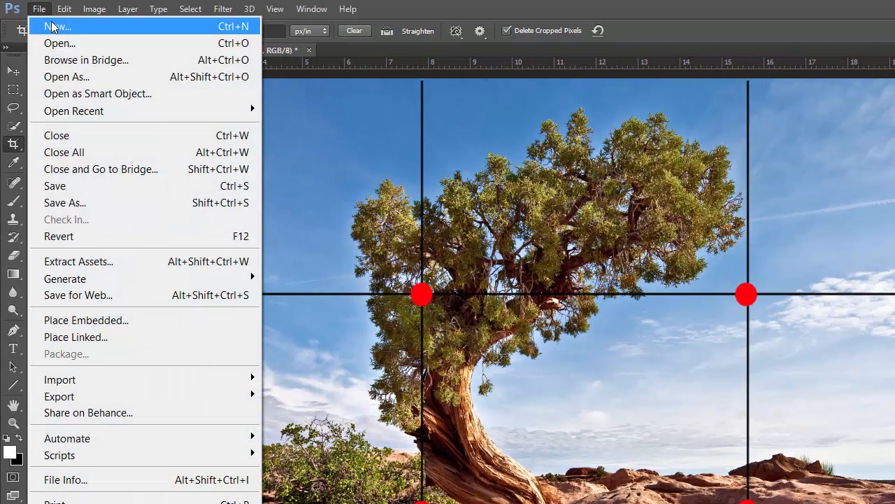
pyautogui.moveTo(84, 320)
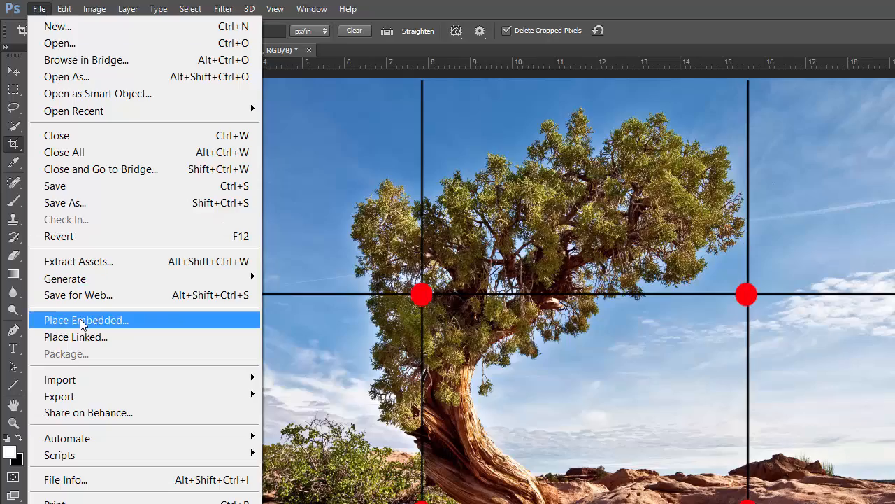
pyautogui.click(86, 320)
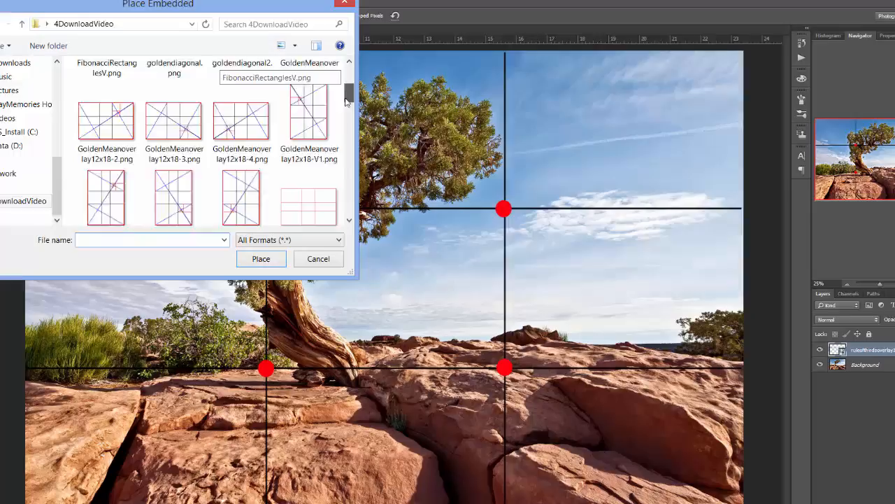
pyautogui.scroll(-3)
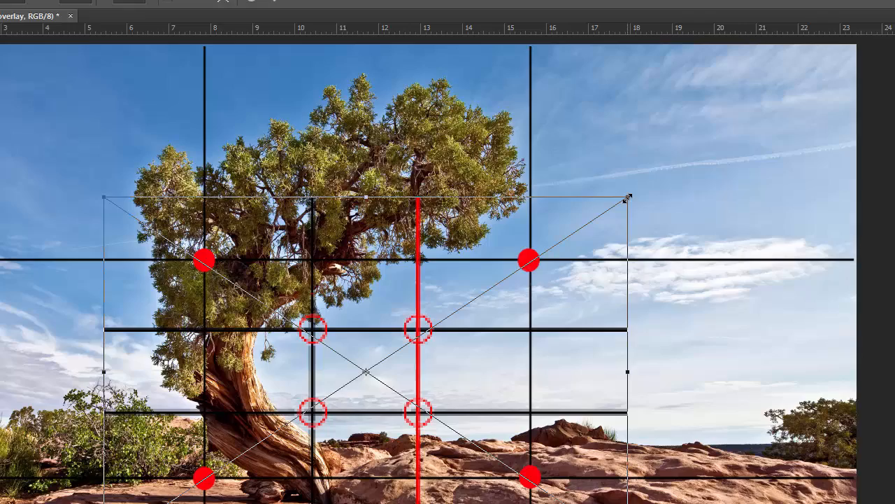
pyautogui.moveTo(626, 198); pyautogui.dragTo(811, 77)
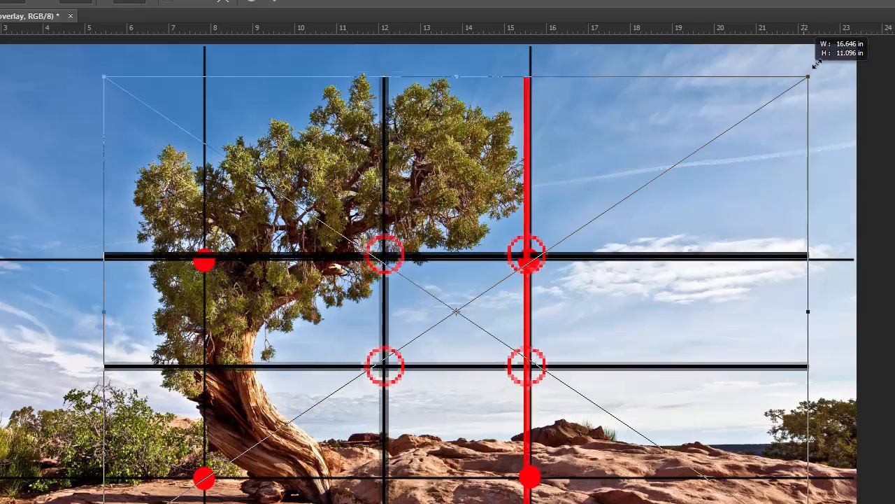
pyautogui.moveTo(812, 67); pyautogui.dragTo(850, 46)
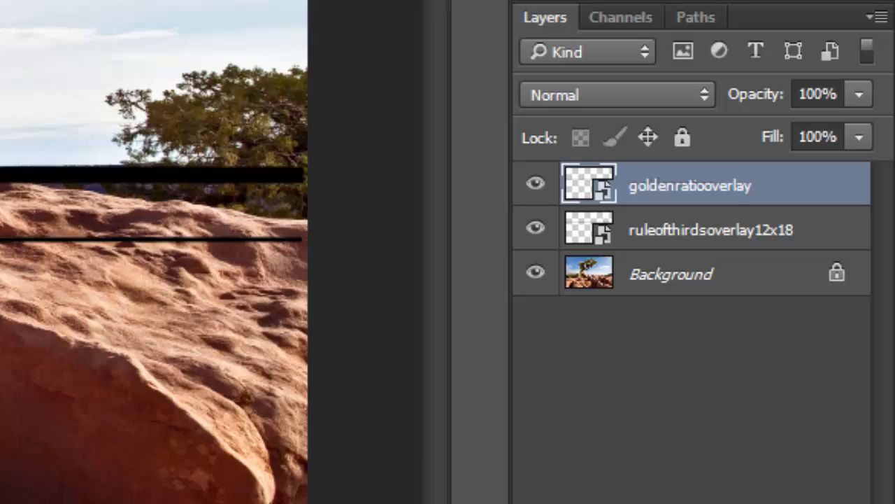
pyautogui.moveTo(76, 186)
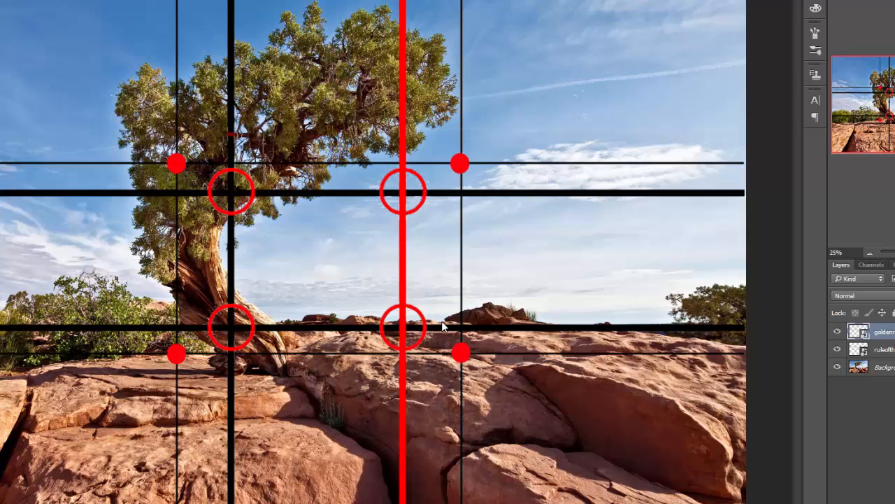
pyautogui.moveTo(441, 355)
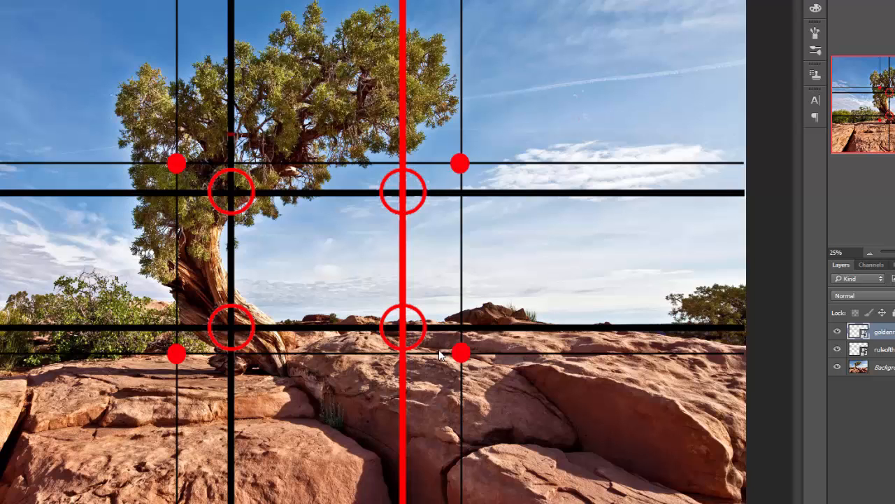
pyautogui.moveTo(339, 341)
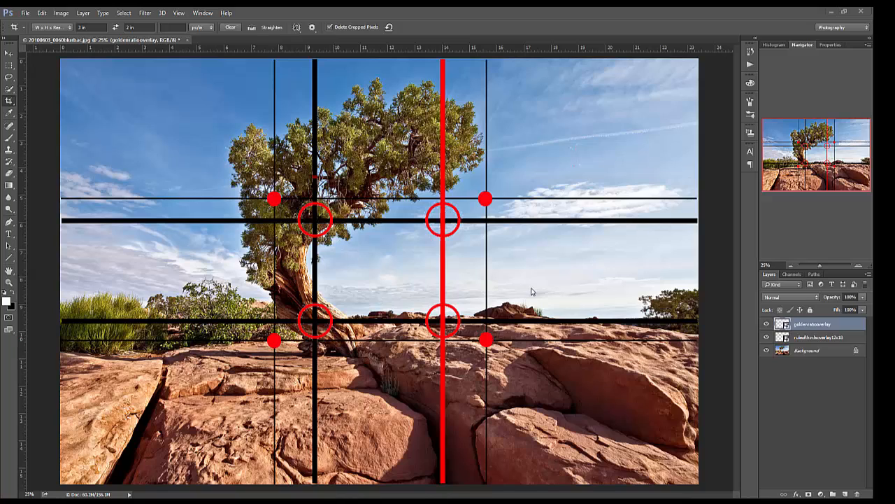
pyautogui.moveTo(343, 139)
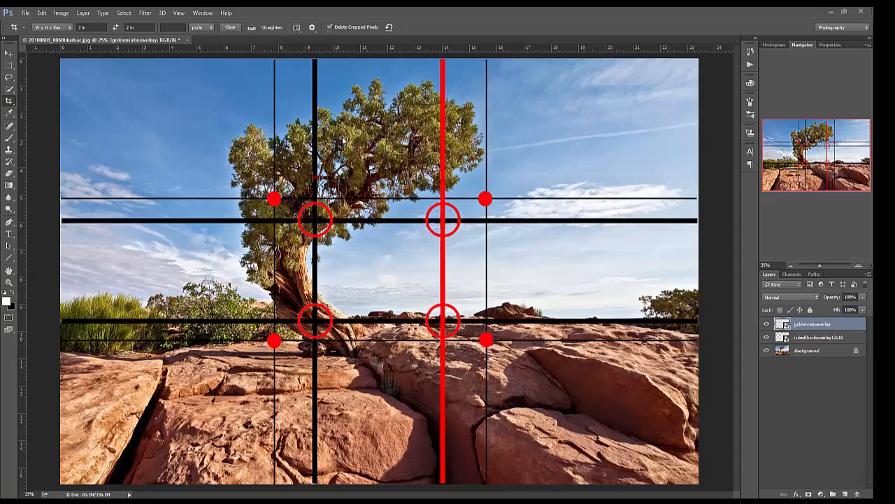
pyautogui.moveTo(622, 145)
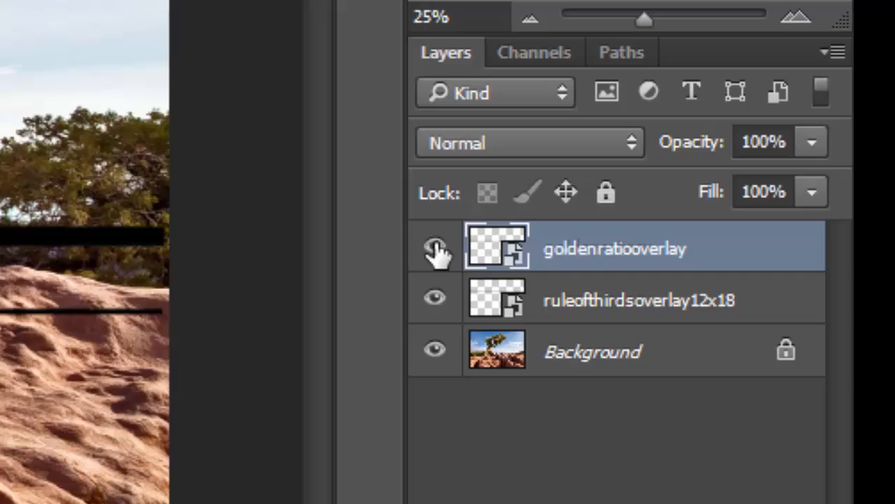
pyautogui.click(434, 249)
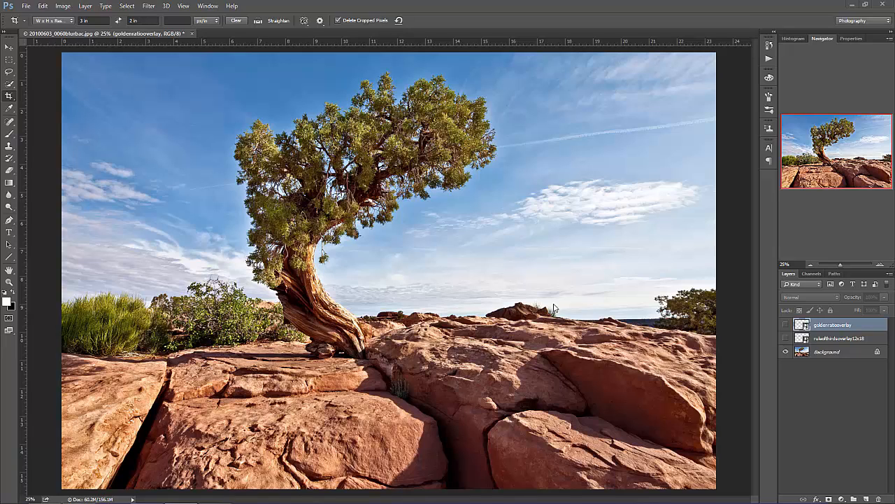
pyautogui.moveTo(404, 128)
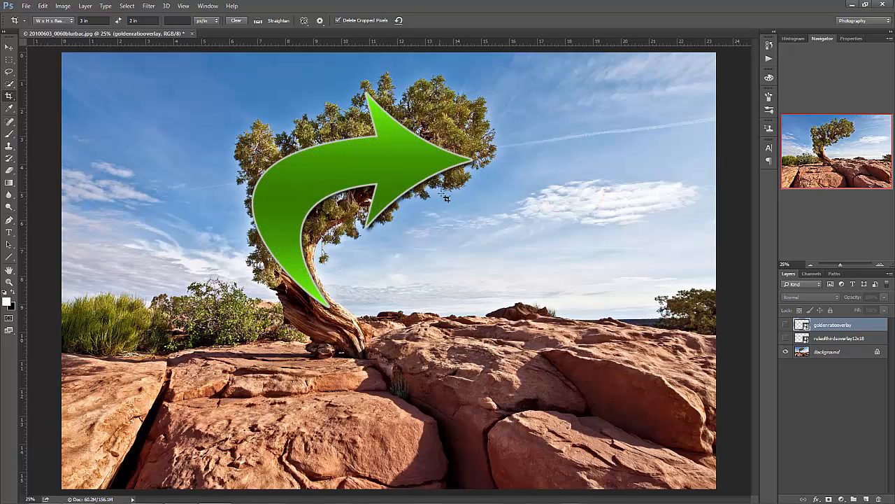
pyautogui.moveTo(703, 173)
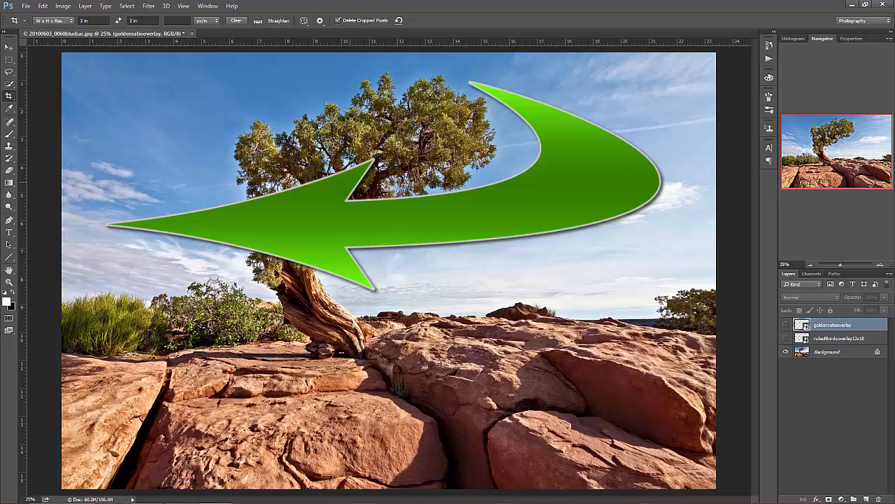
pyautogui.click(786, 323)
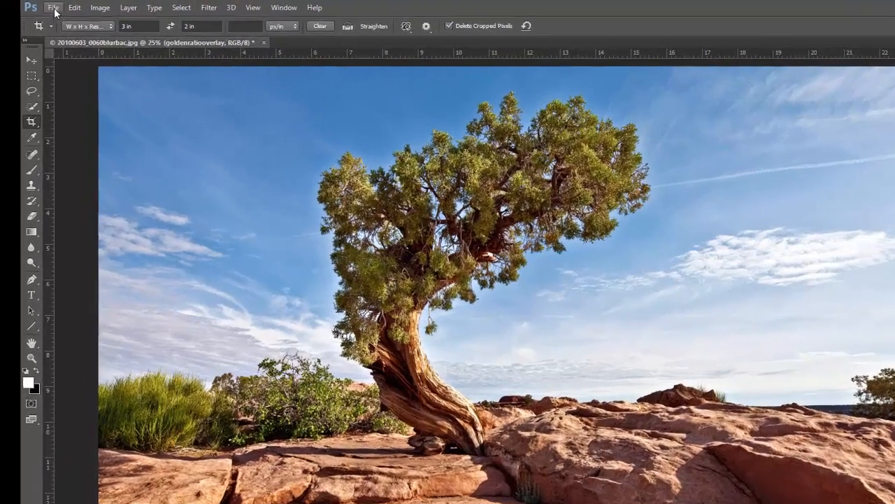
# Step: Place goldenspiraloverlay1-2x3.png as an embedded layer over the photo
pyautogui.click(53, 8)
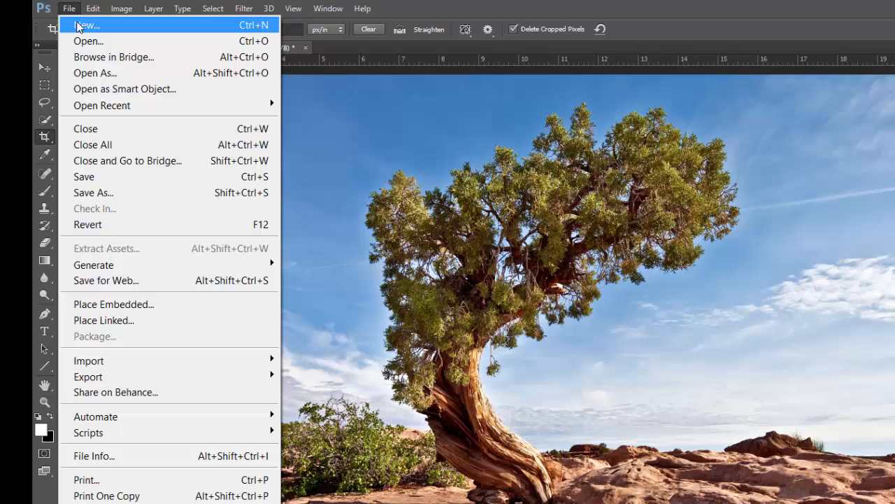
pyautogui.moveTo(113, 303)
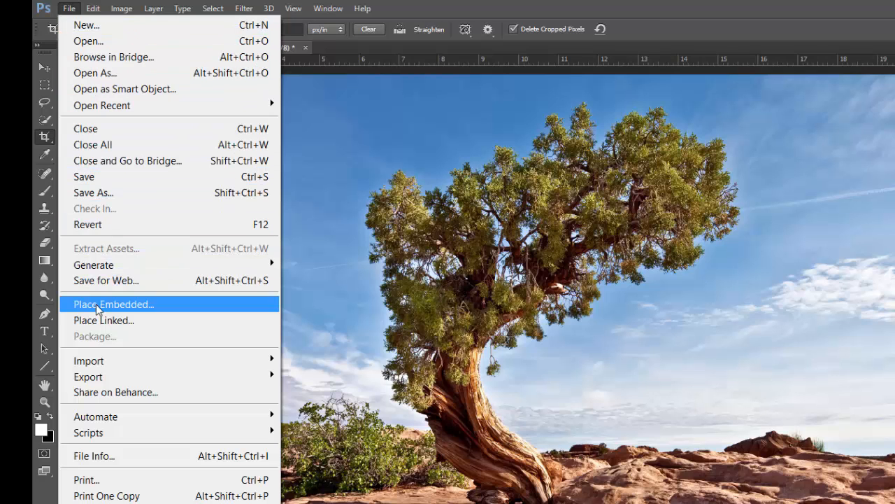
pyautogui.click(114, 304)
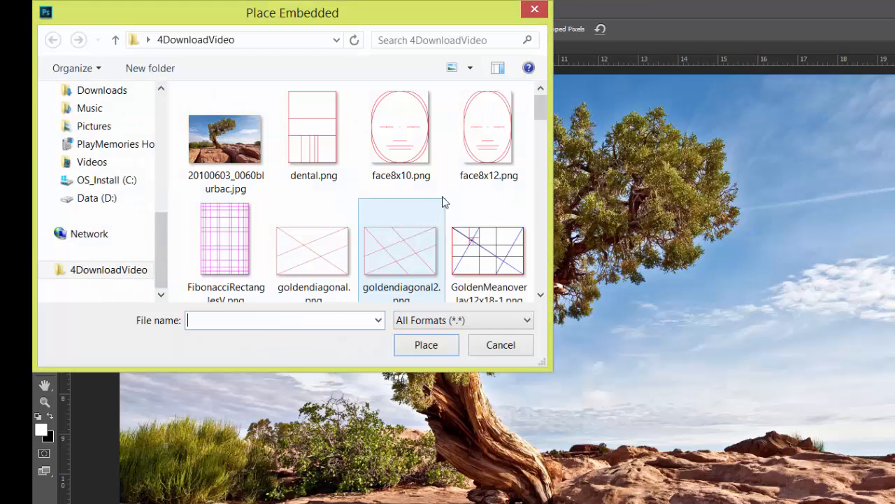
pyautogui.scroll(-3)
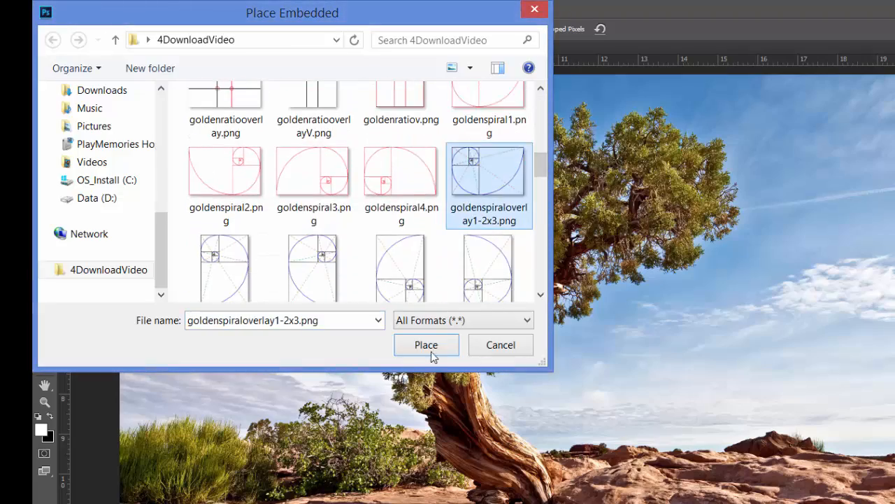
pyautogui.click(426, 344)
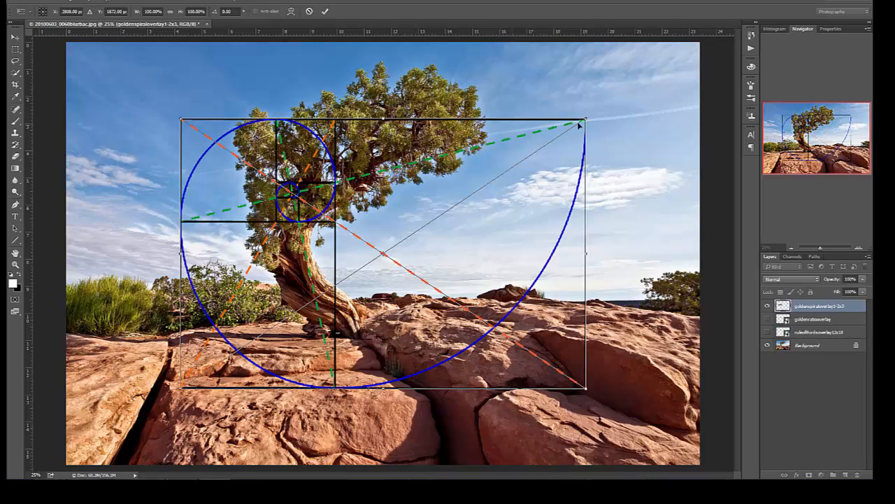
# Step: Scale the golden spiral overlay to the photo's full height
pyautogui.moveTo(586, 388); pyautogui.dragTo(648, 388)
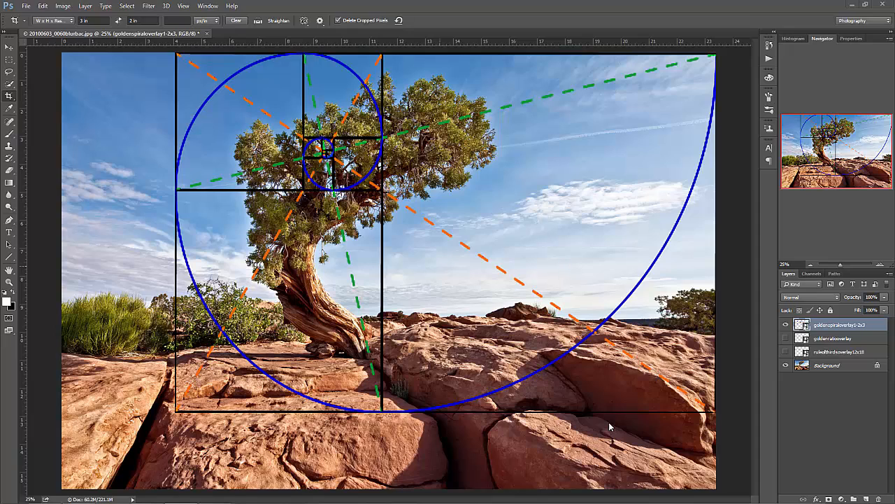
pyautogui.moveTo(485, 348)
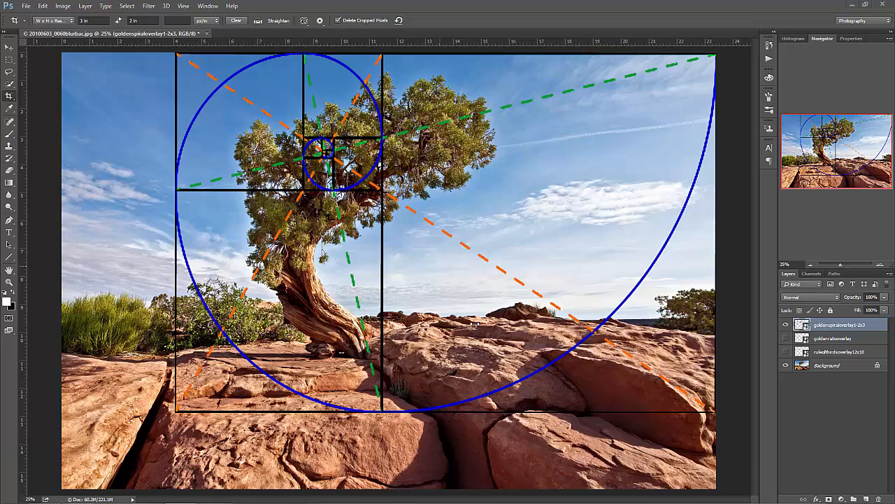
pyautogui.moveTo(534, 278)
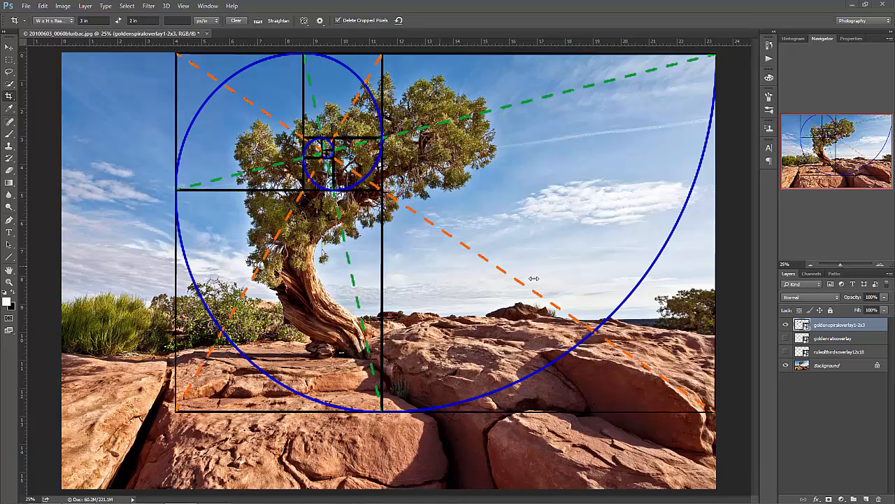
pyautogui.moveTo(500, 273)
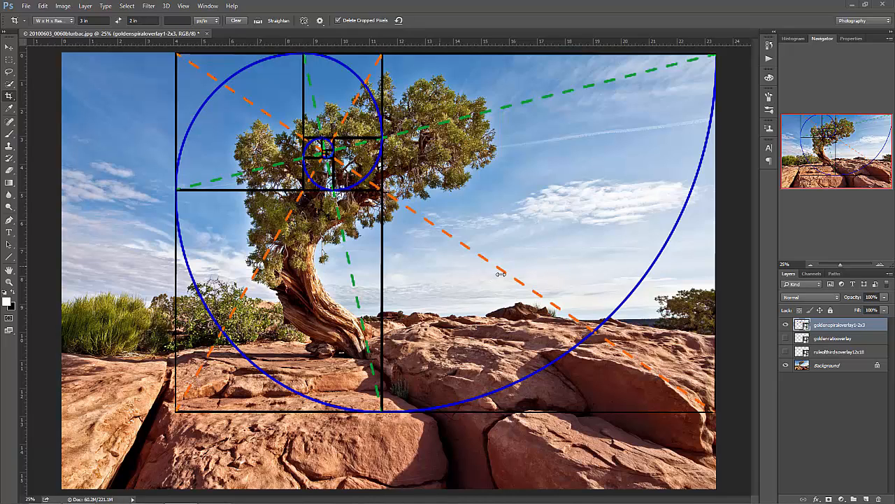
pyautogui.moveTo(426, 265)
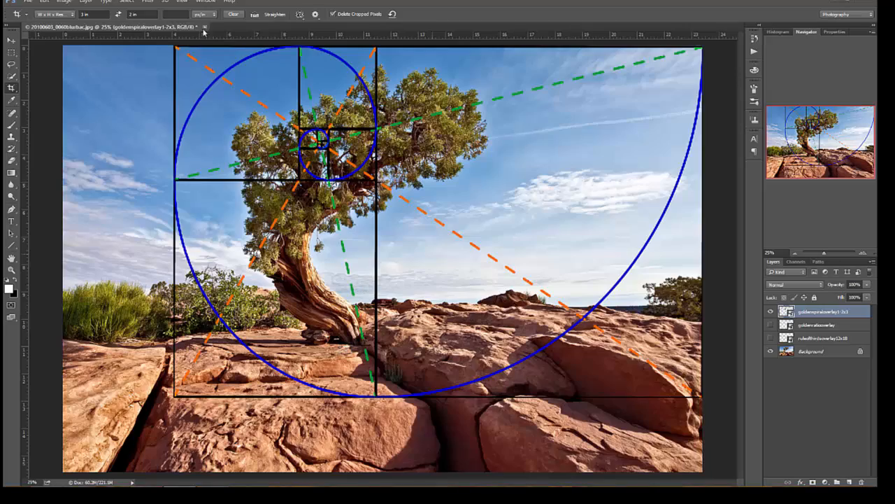
# Step: Drag a 3:2 crop frame along the golden spiral overlay's rectangle
pyautogui.press('Tab')
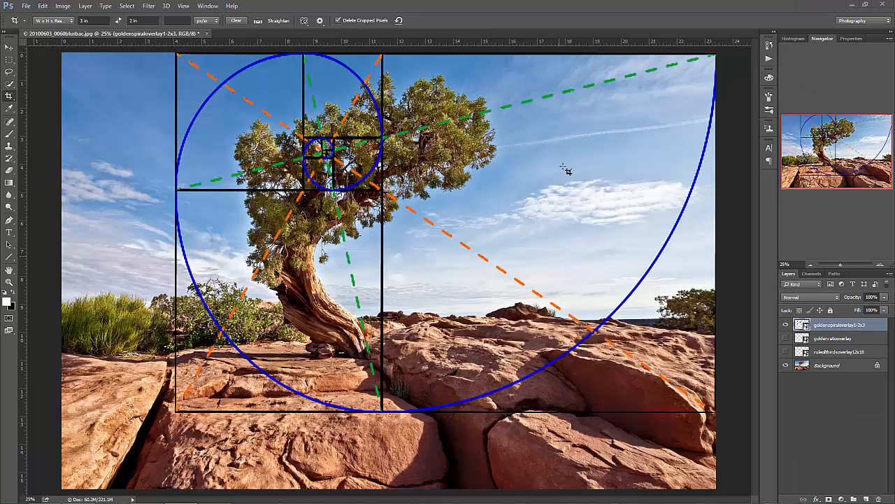
pyautogui.moveTo(531, 154)
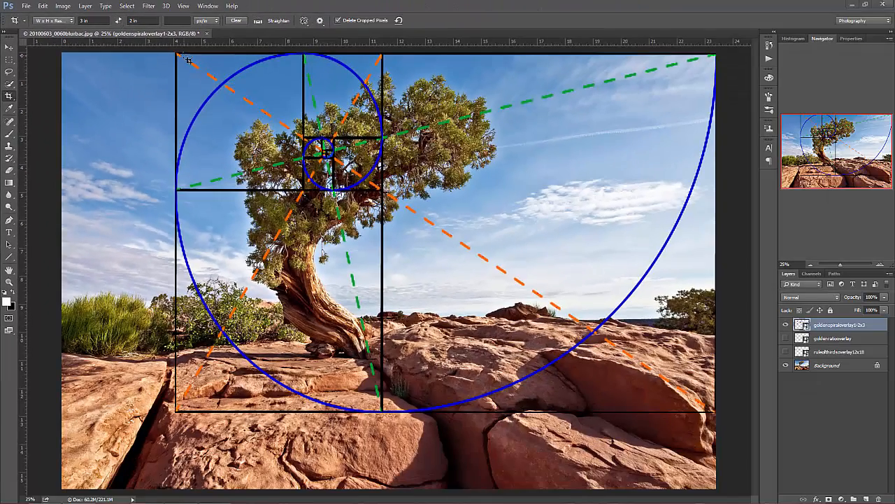
pyautogui.moveTo(189, 59); pyautogui.dragTo(245, 277)
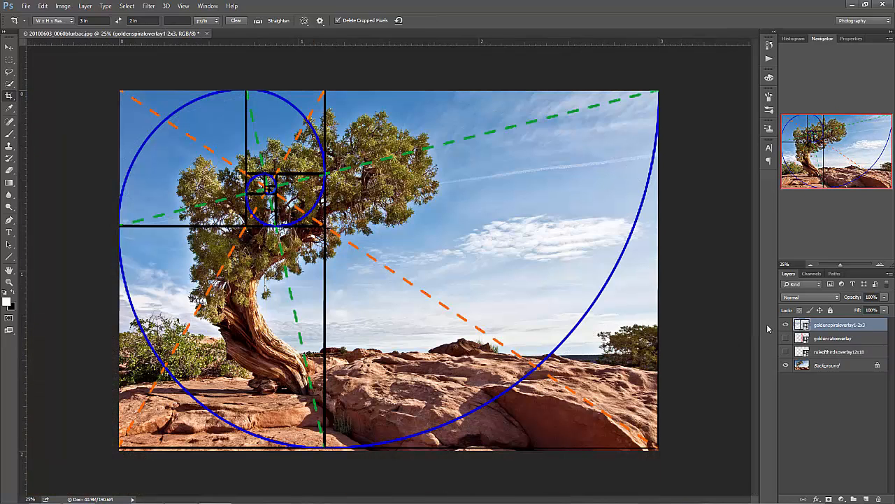
# Step: Turn off visibility of the goldenspiraloverlay1-2x3 layer in the Layers panel
pyautogui.click(785, 325)
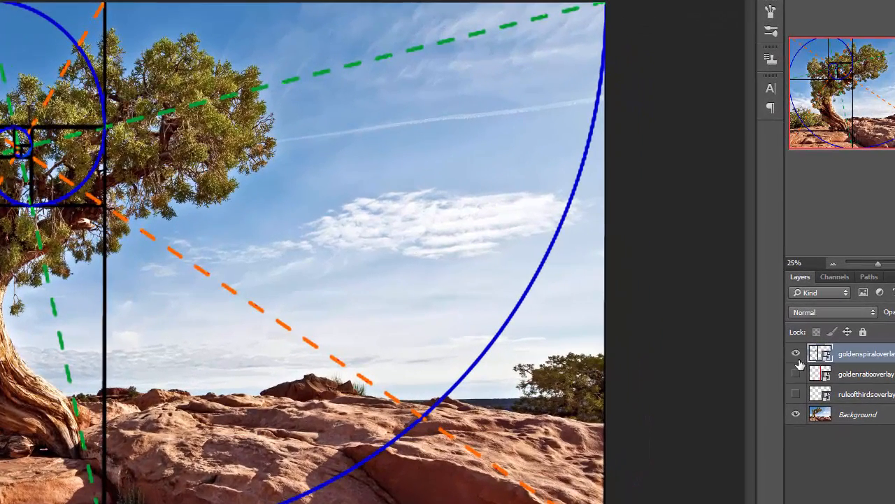
pyautogui.click(796, 353)
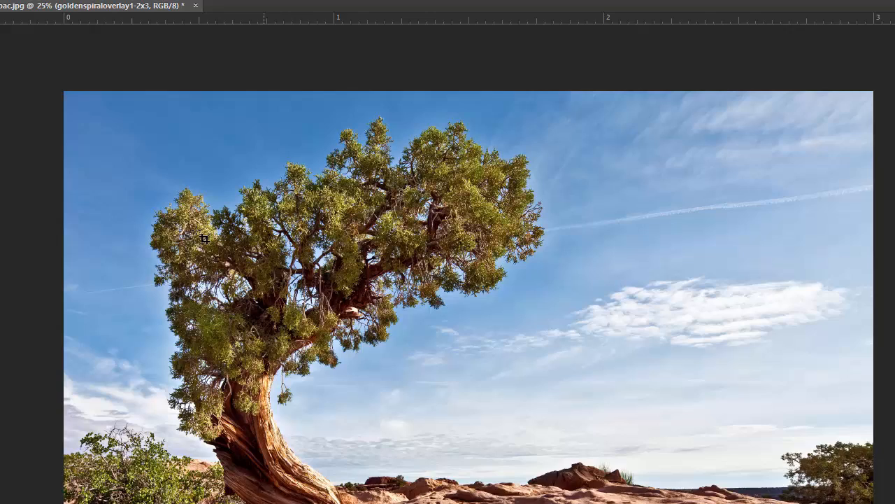
pyautogui.click(39, 4)
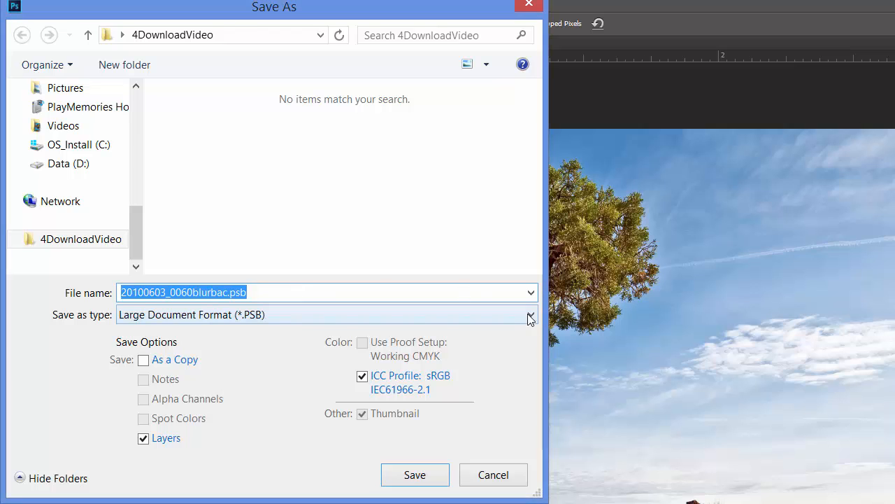
# Step: Save the cropped photo as a JPEG at quality 12
pyautogui.click(531, 314)
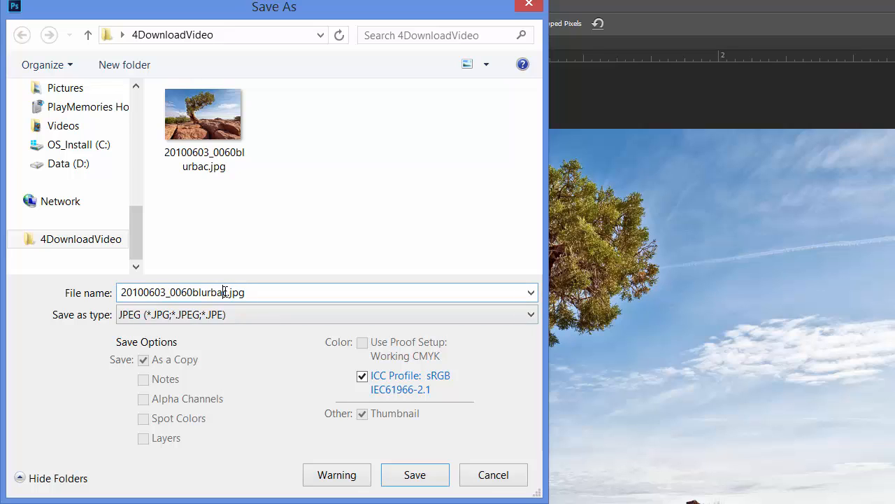
pyautogui.moveTo(233, 268)
pyautogui.write('g')
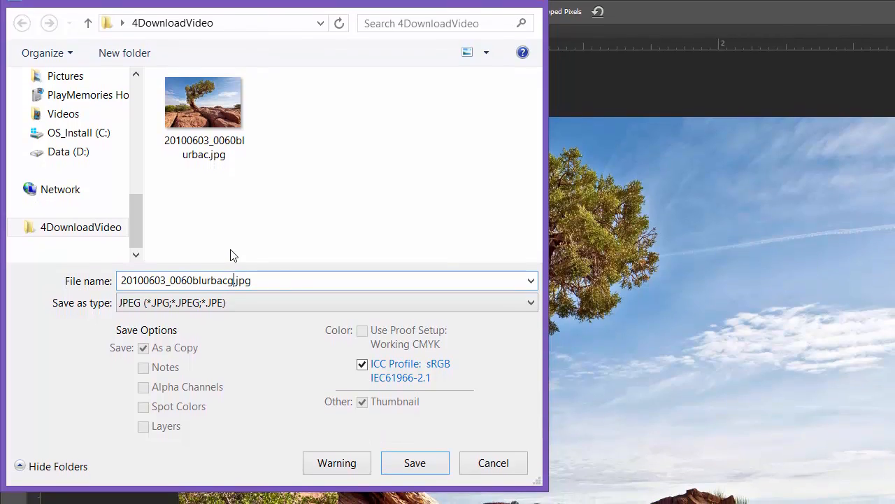
pyautogui.click(414, 462)
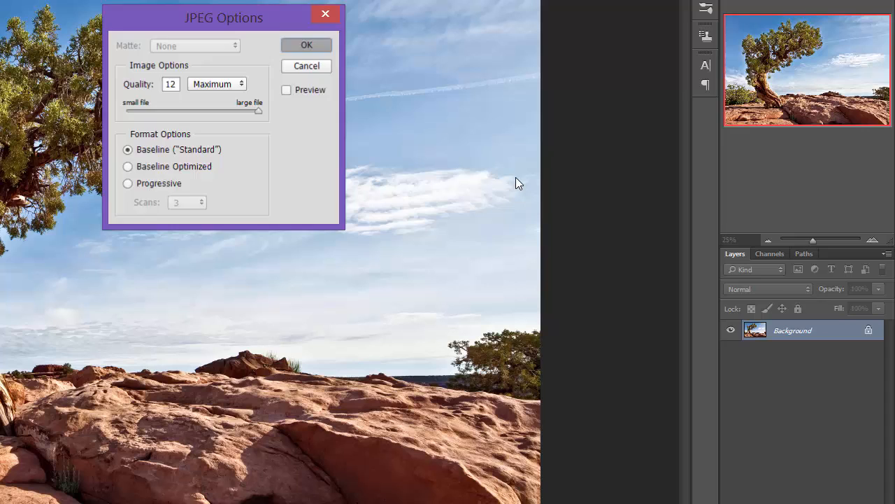
pyautogui.click(306, 44)
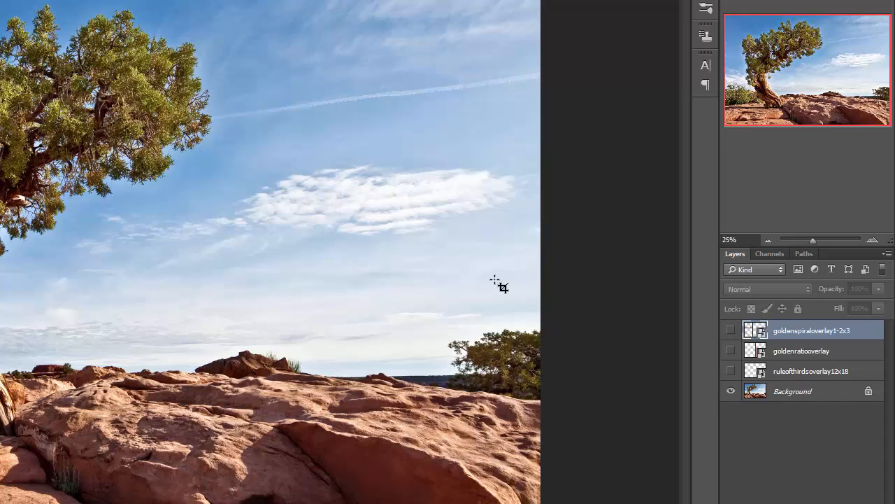